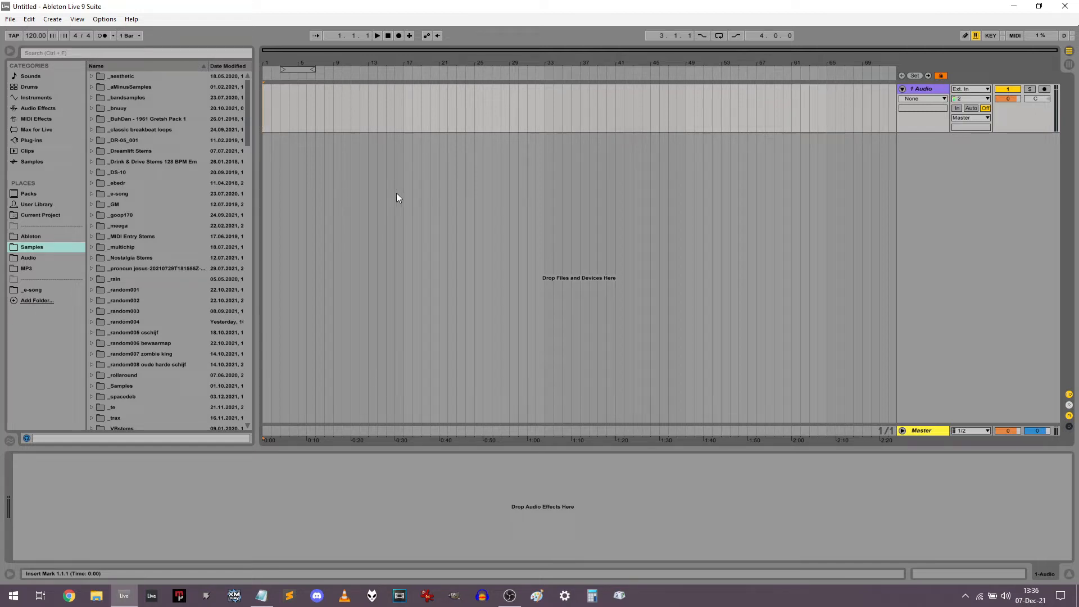
{"action": "mouse_move", "coordinate": [620, 231]}
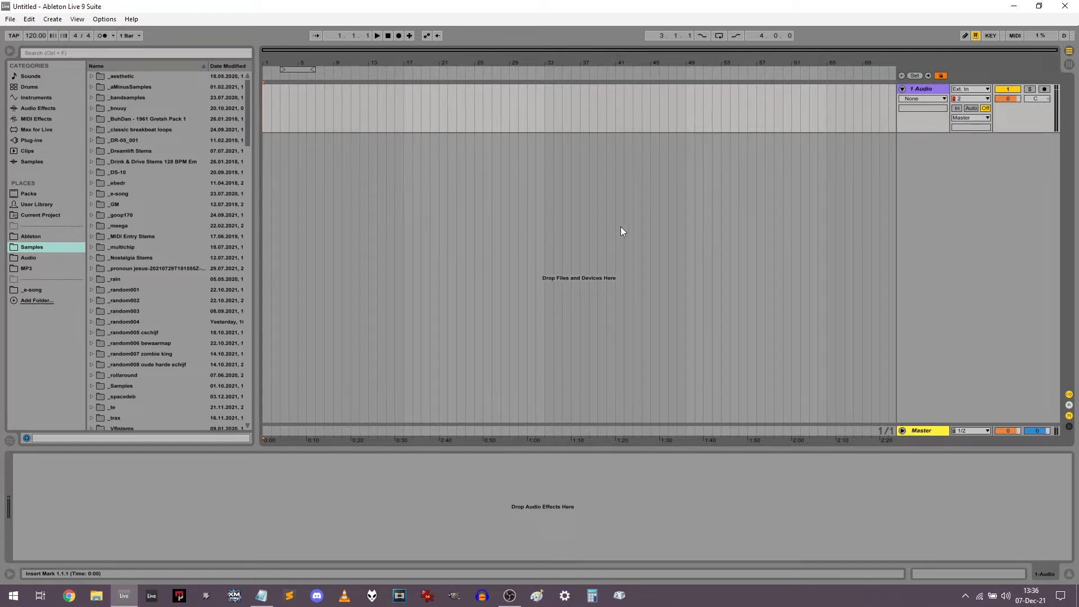
{"action": "mouse_move", "coordinate": [423, 259]}
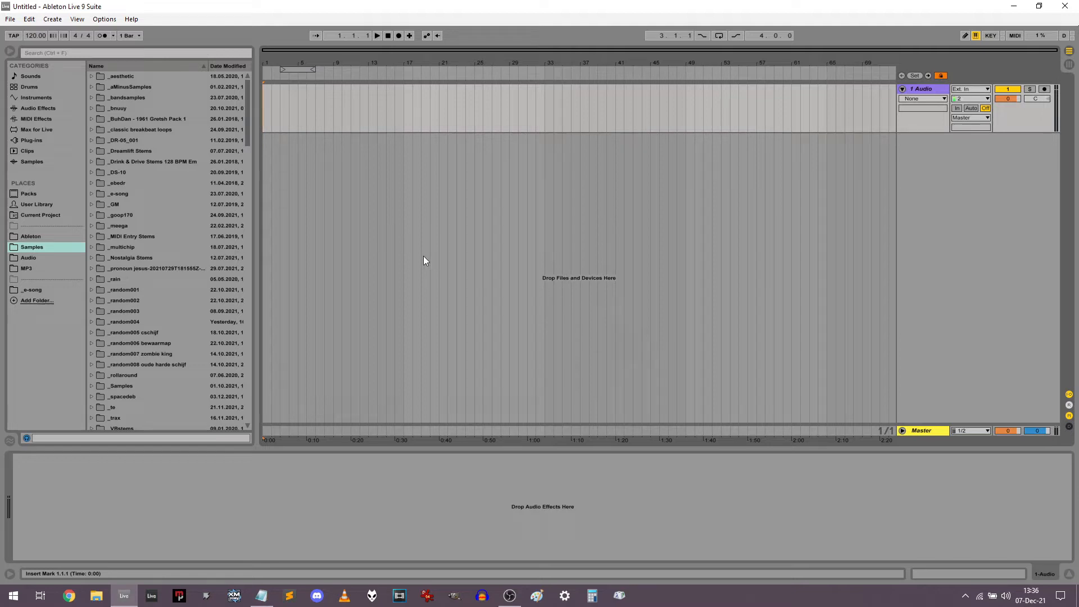
{"action": "mouse_move", "coordinate": [489, 291]}
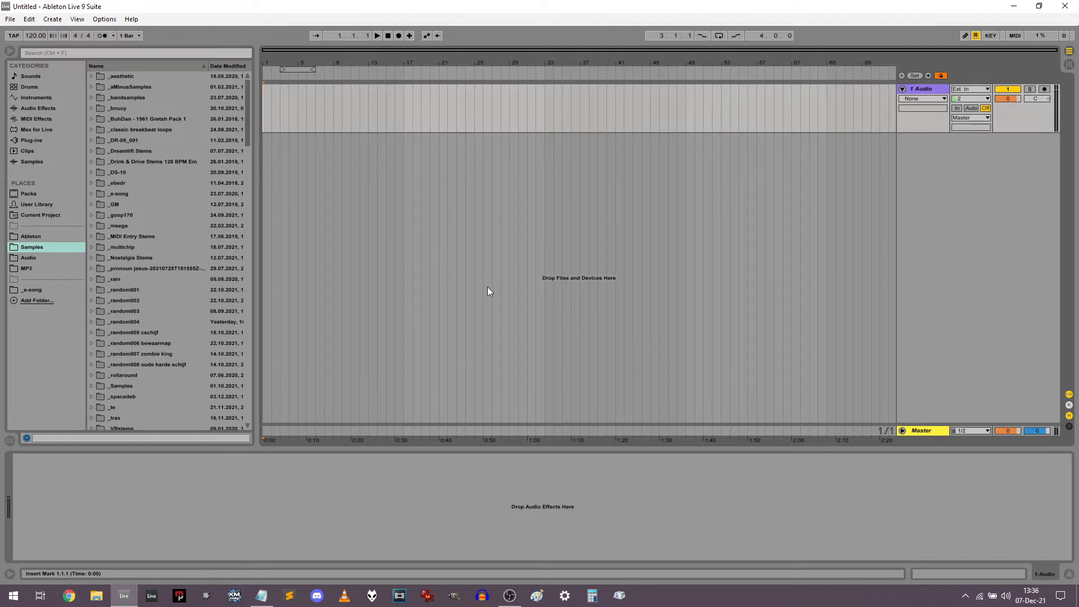
- Quit Ableton Live 9 Suite from the File menu, leaving the empty untitled set
{"action": "left_click", "coordinate": [10, 19]}
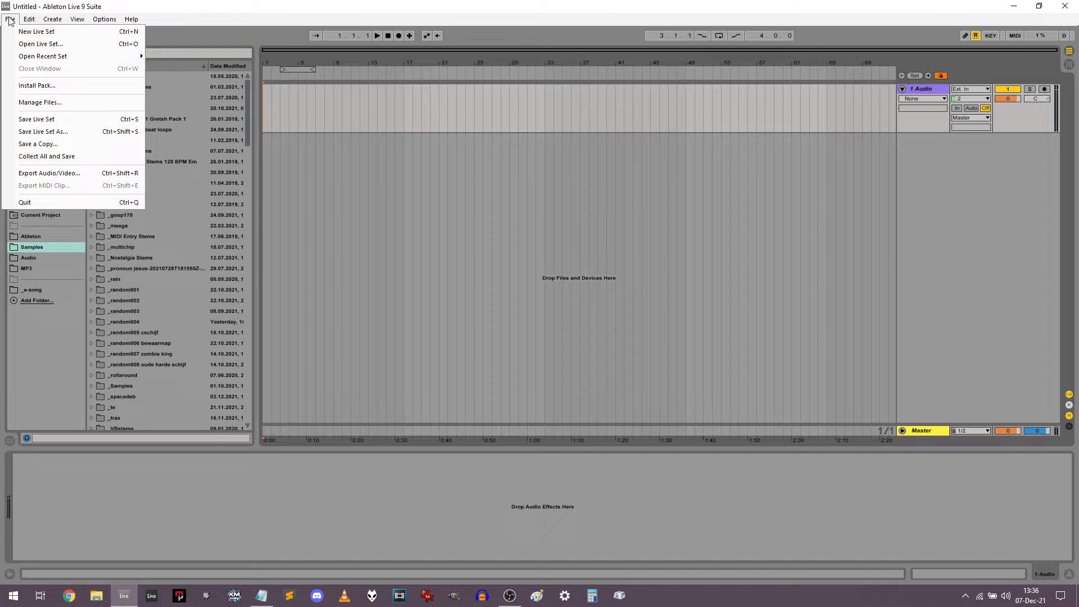
{"action": "left_click", "coordinate": [344, 246]}
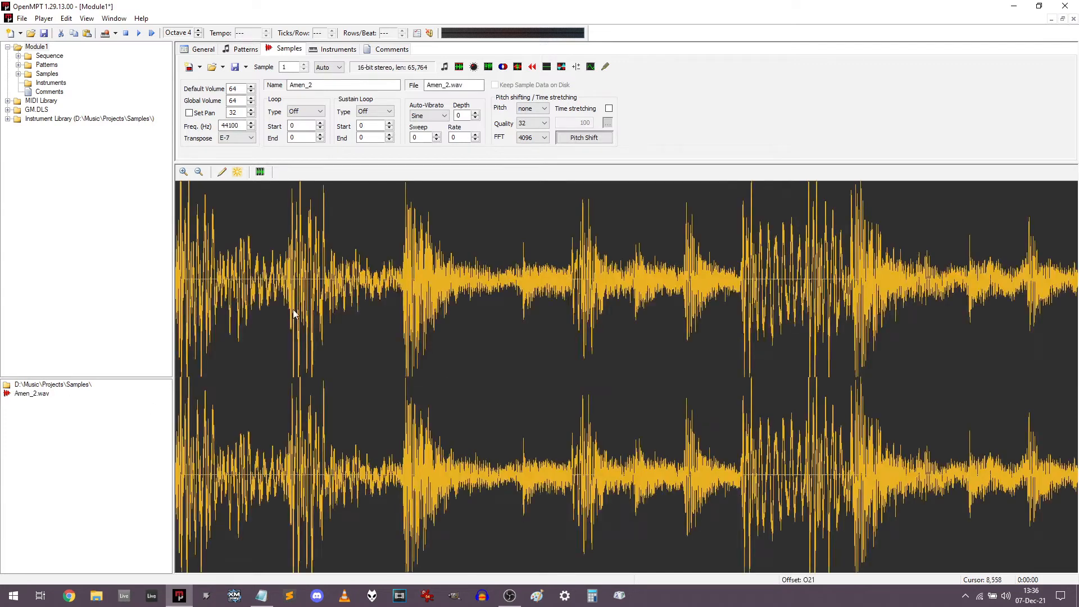
- Quit OpenMPT with the Amen_2 break sample loaded in the module
{"action": "left_click", "coordinate": [124, 33]}
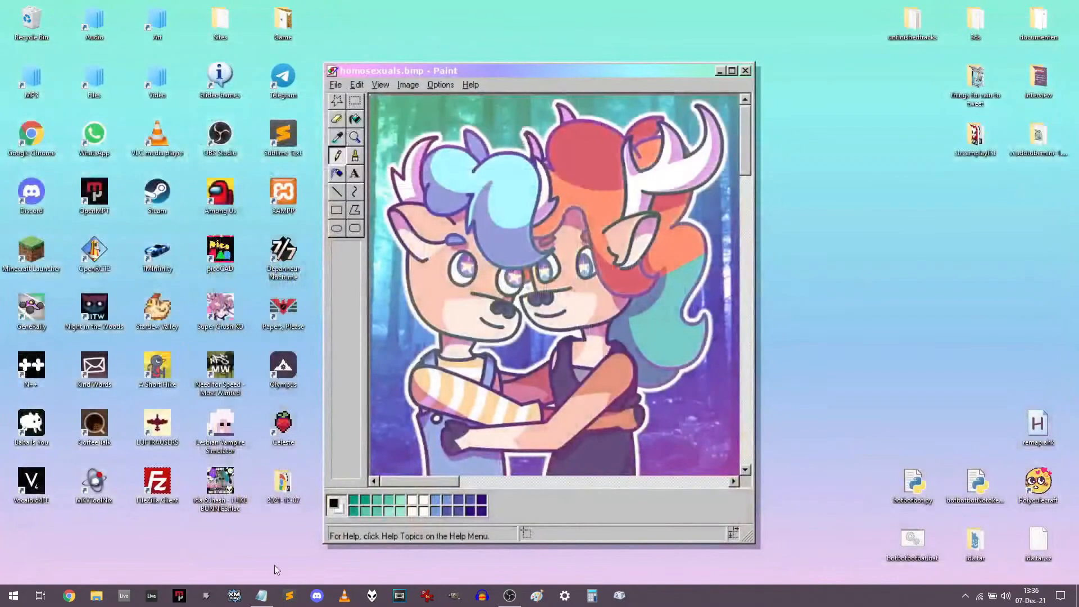
- Bring up the Start menu's power options to shut down the PC
{"action": "left_click", "coordinate": [12, 595]}
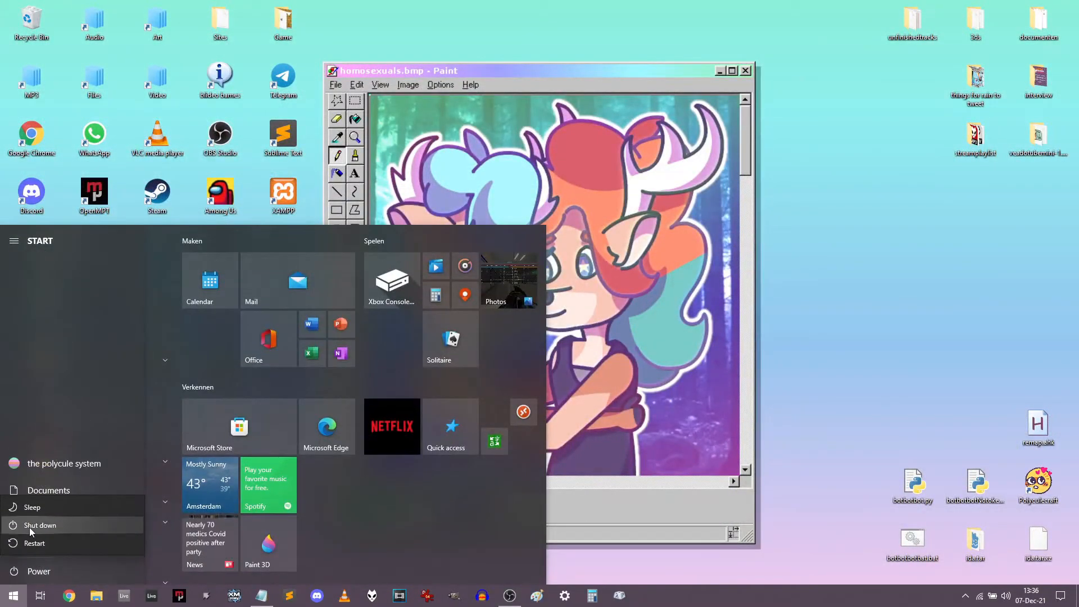